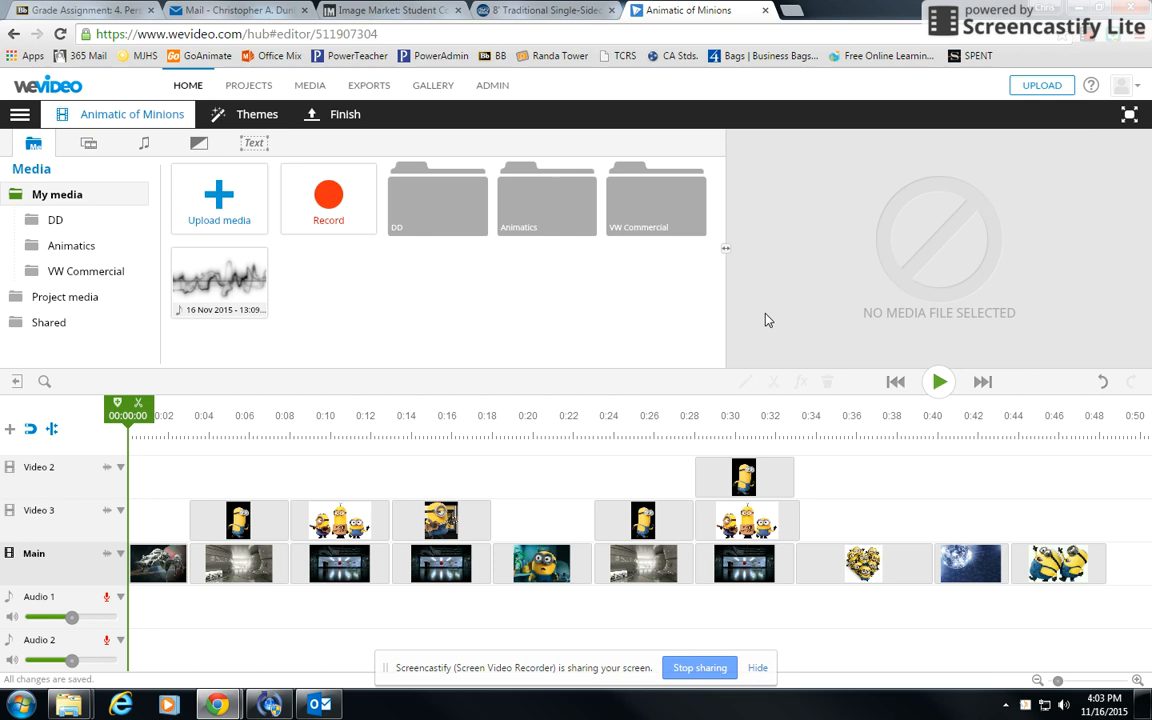
mouse_move(213, 408)
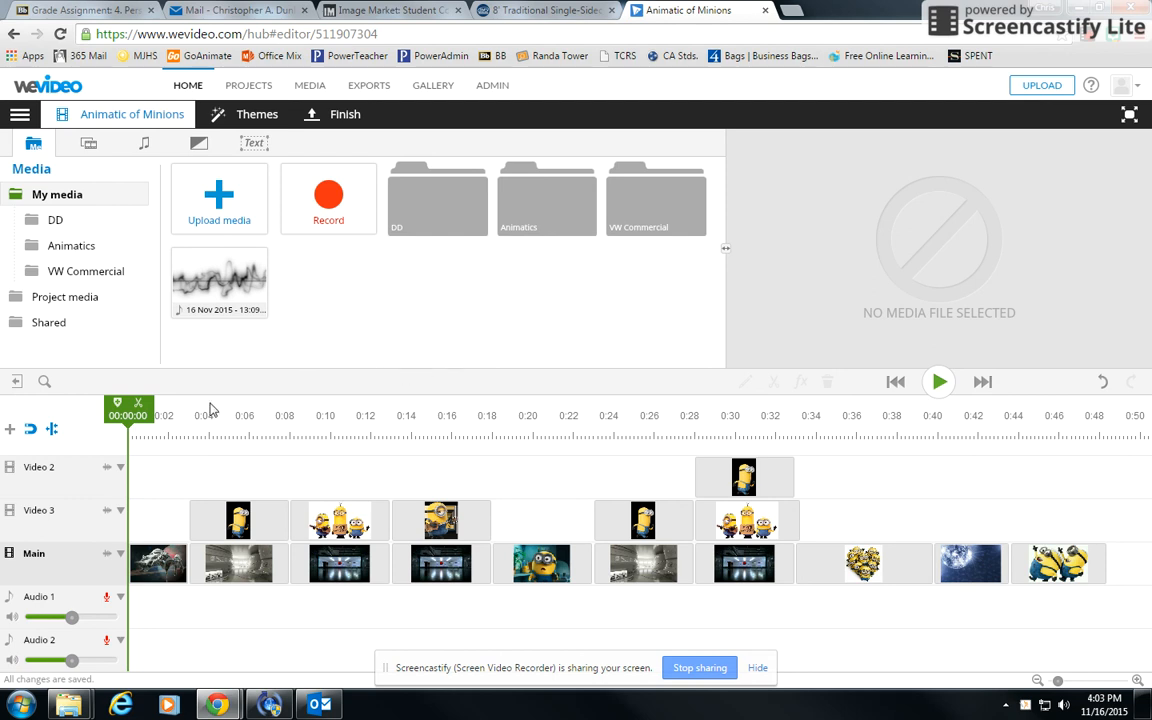
mouse_move(138, 447)
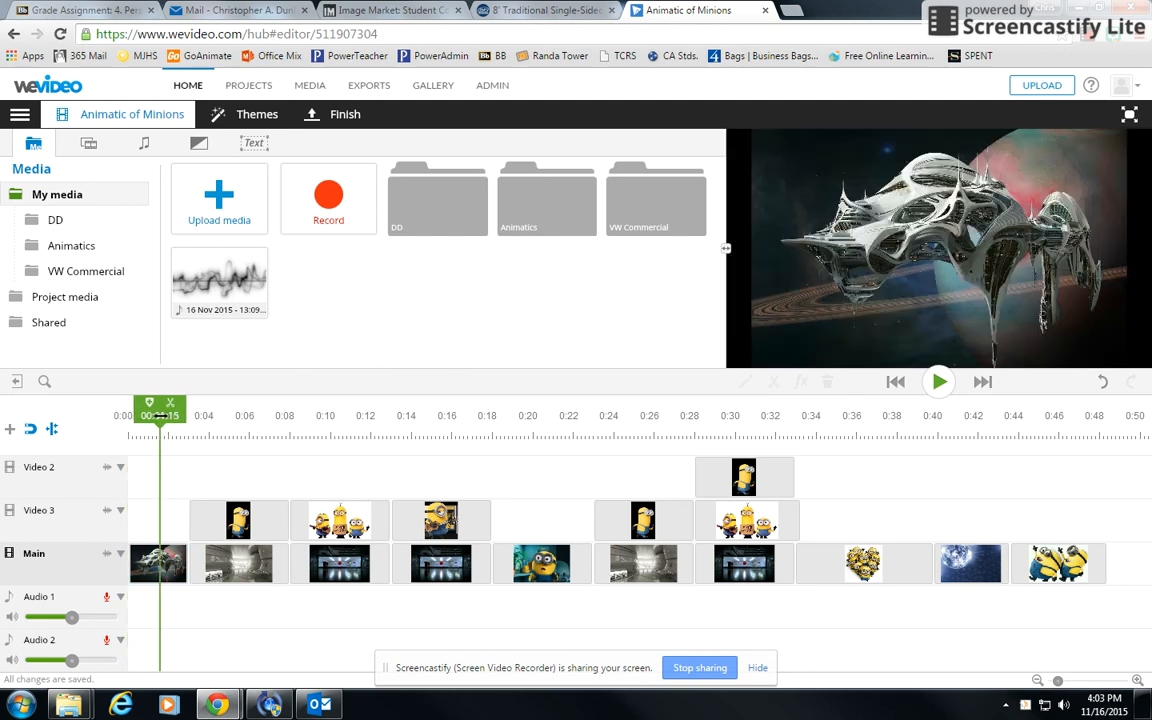
Step: Scrub through the scenes, select the minion clip on Video 3, and return to the start
click(238, 565)
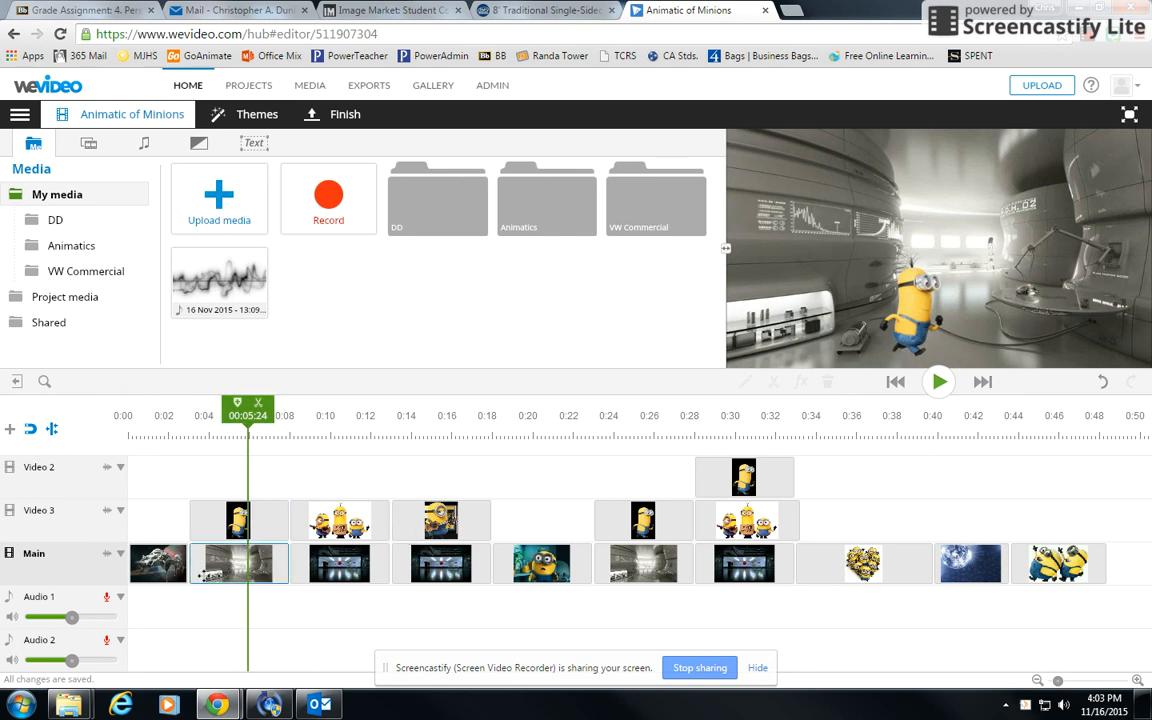
click(238, 520)
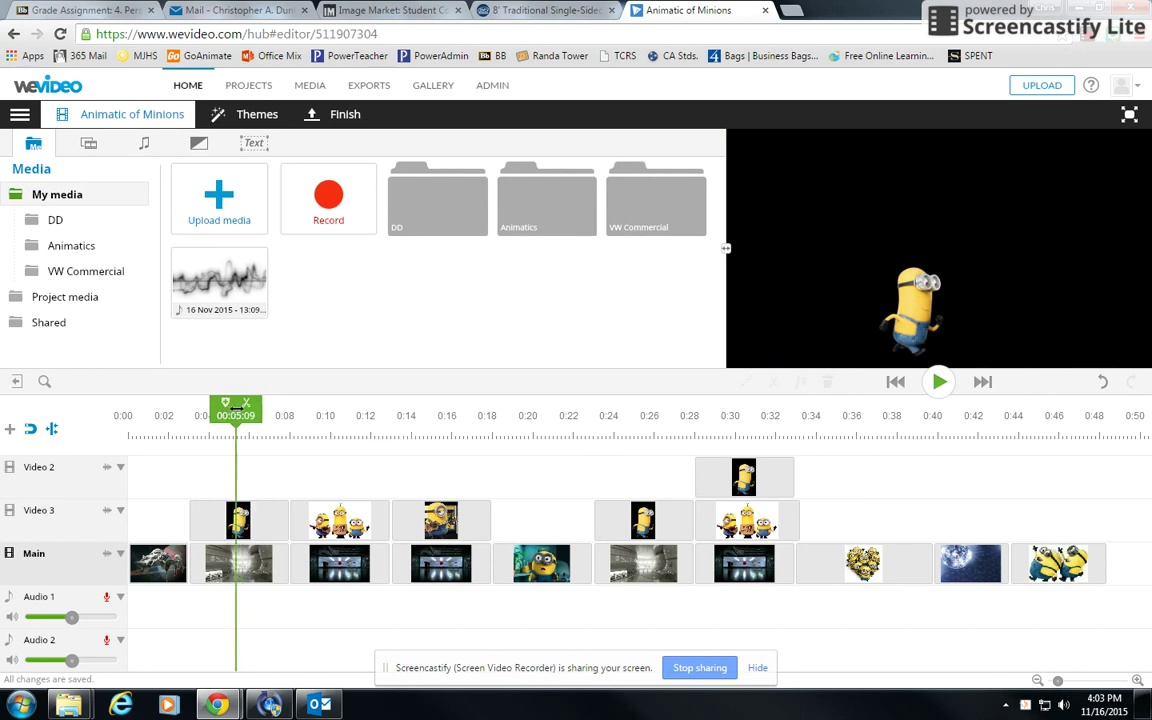
click(238, 520)
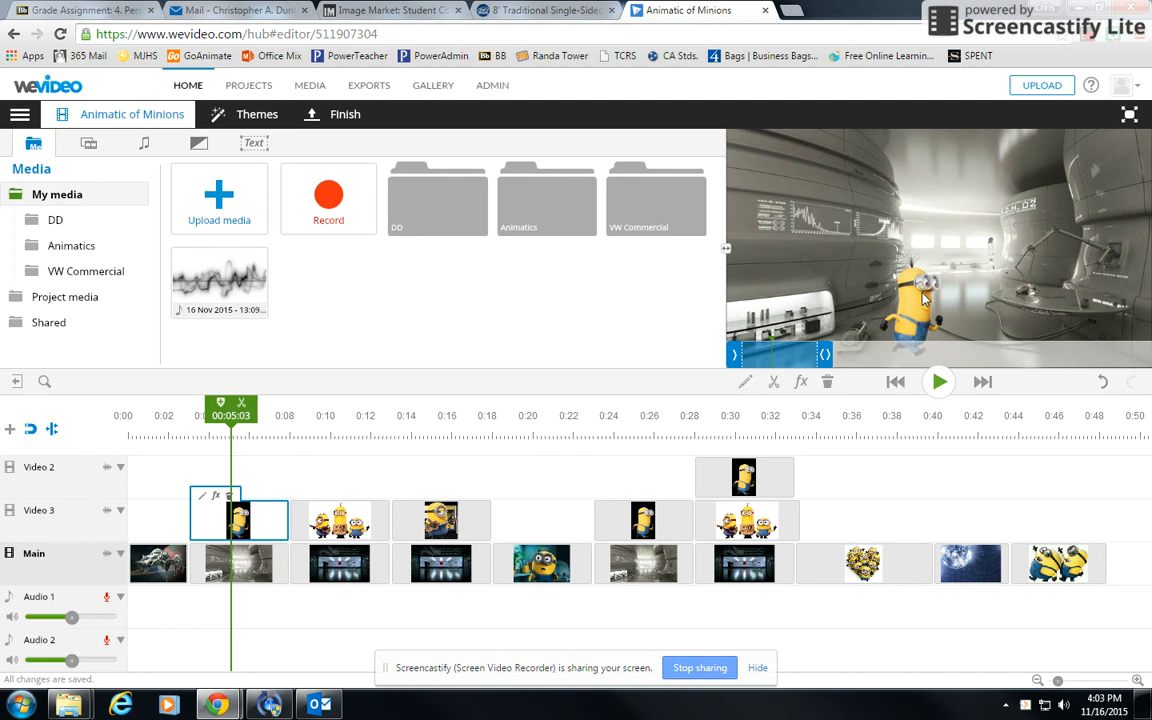
mouse_move(346, 418)
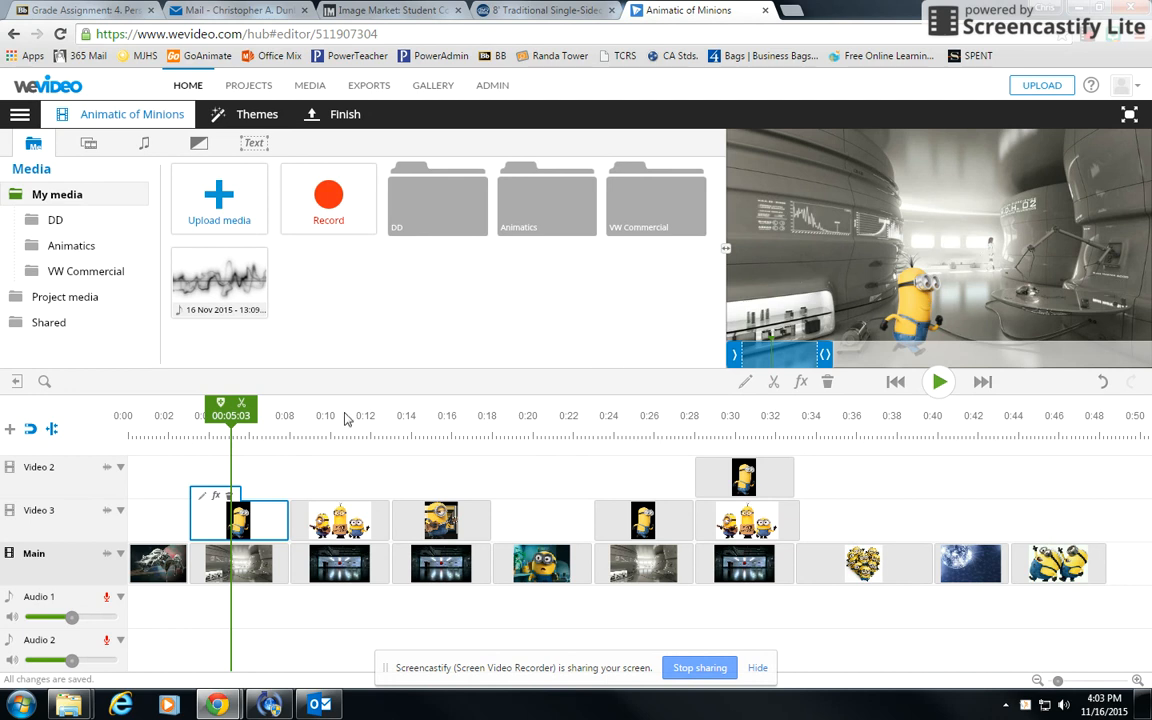
click(895, 381)
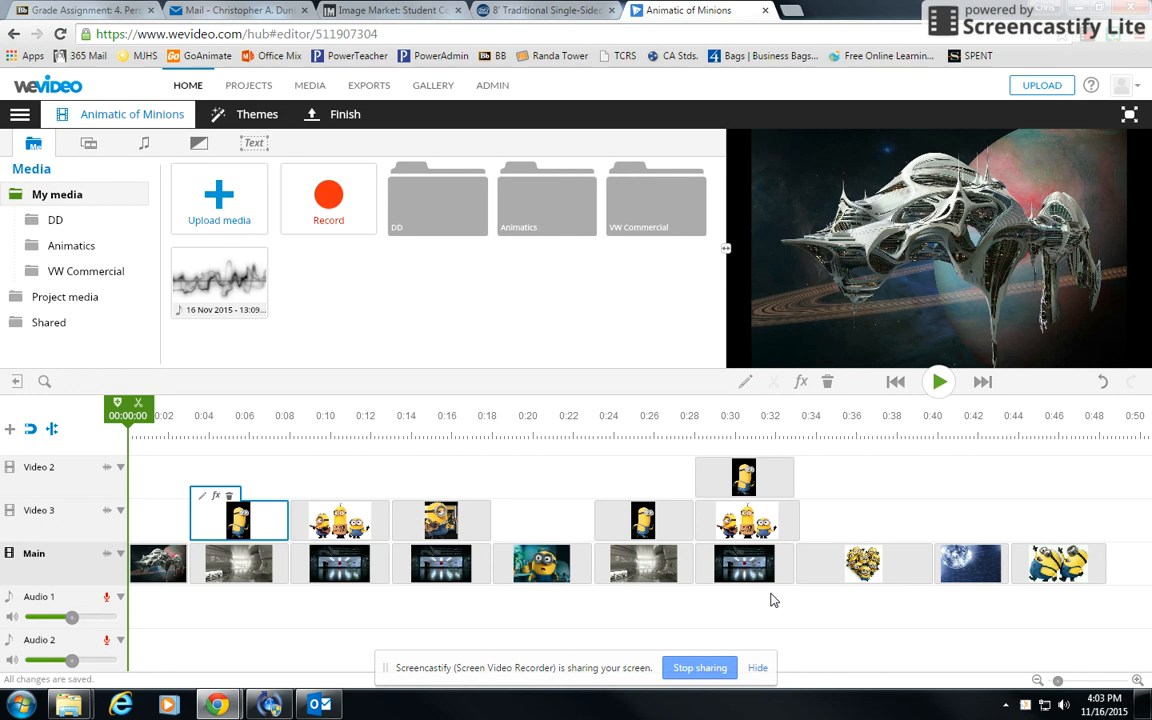
mouse_move(137, 632)
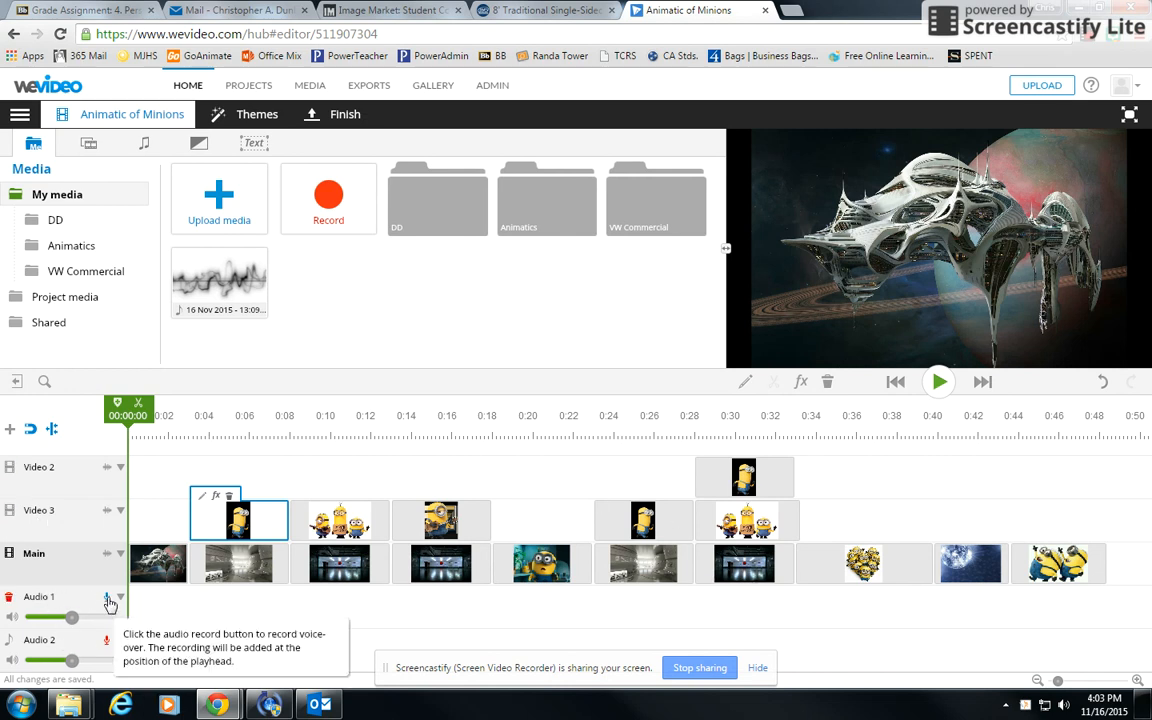
Step: Open the Audio 1 voiceover recorder with 'Preview while recording' enabled and start recording
click(99, 599)
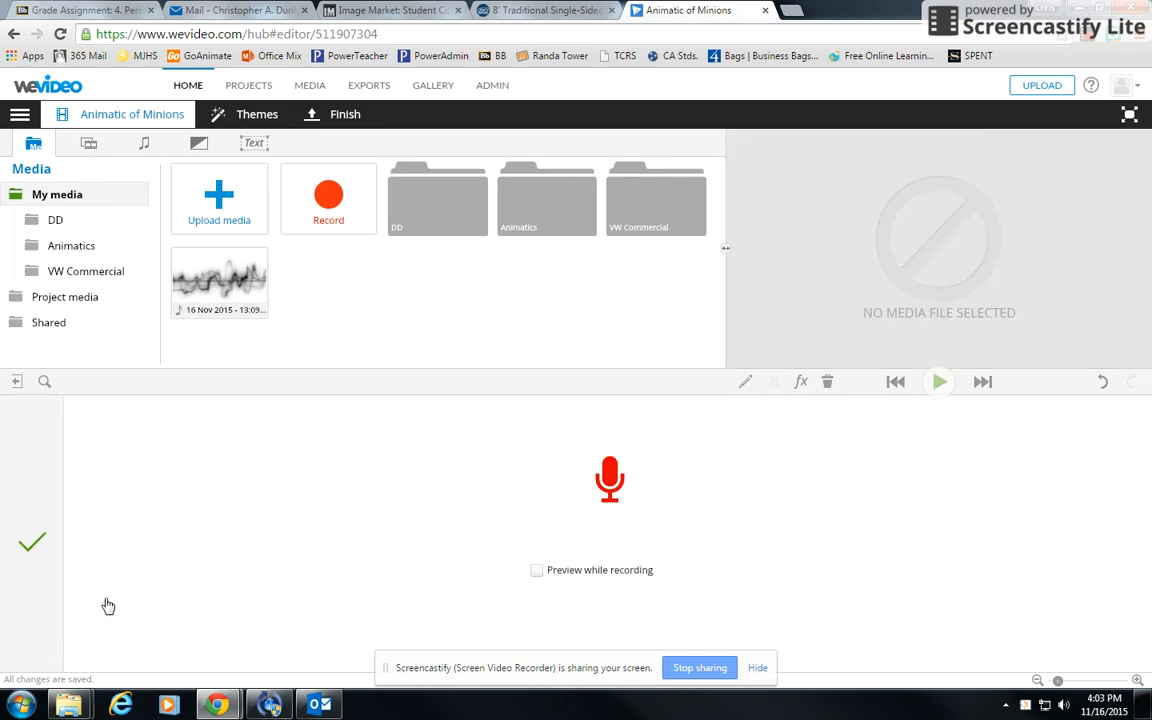
mouse_move(541, 588)
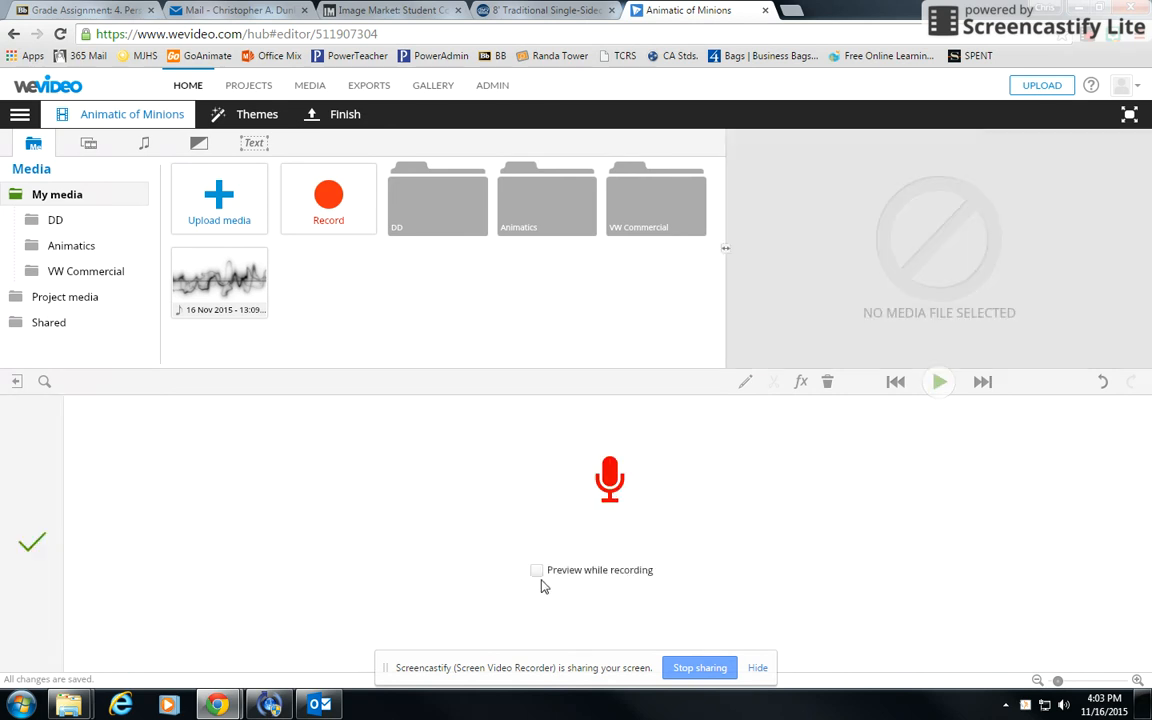
mouse_move(539, 581)
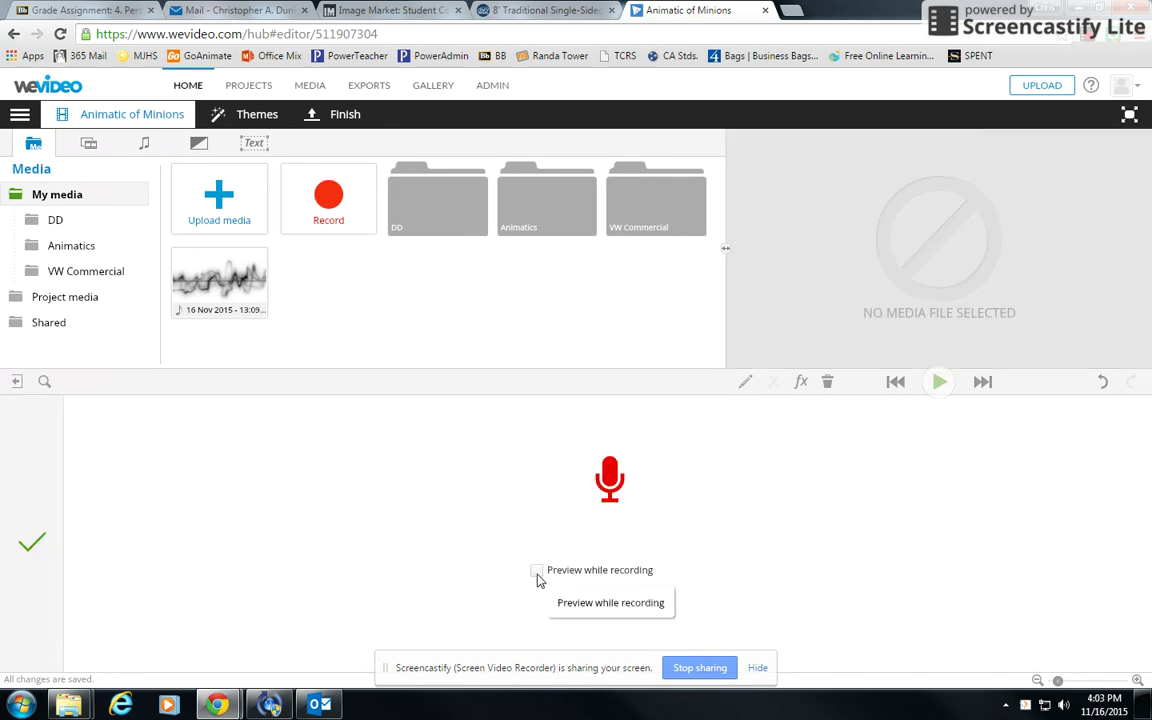
click(538, 570)
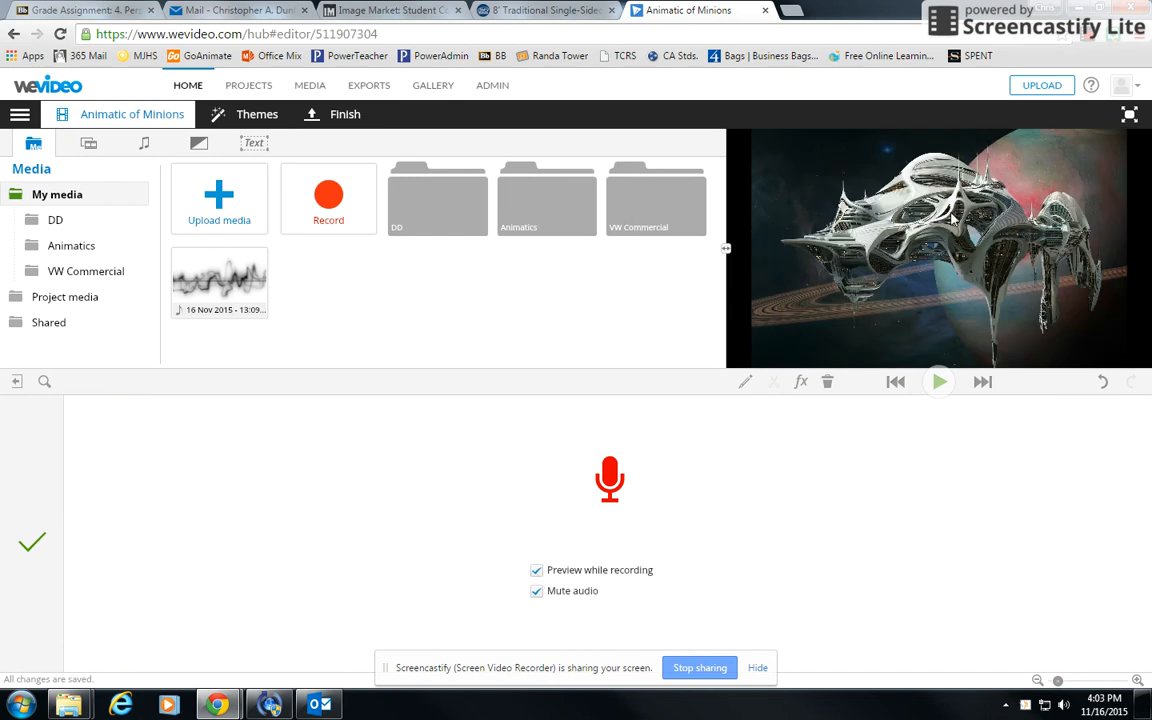
mouse_move(832, 248)
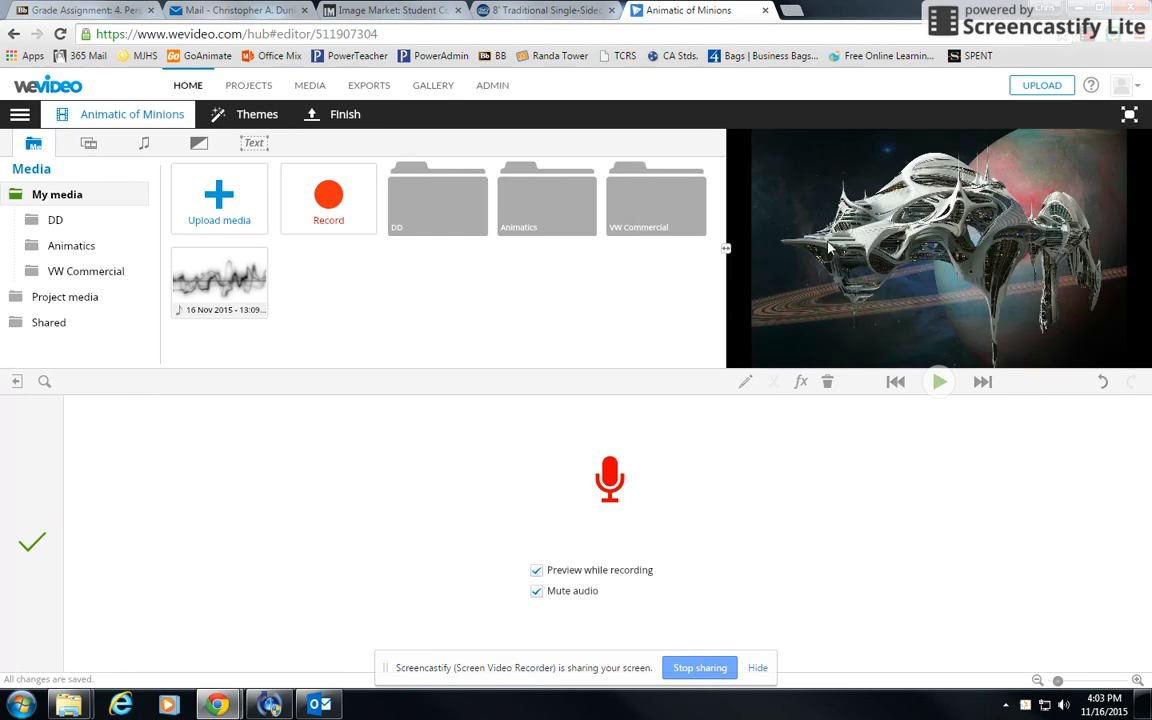
mouse_move(942, 250)
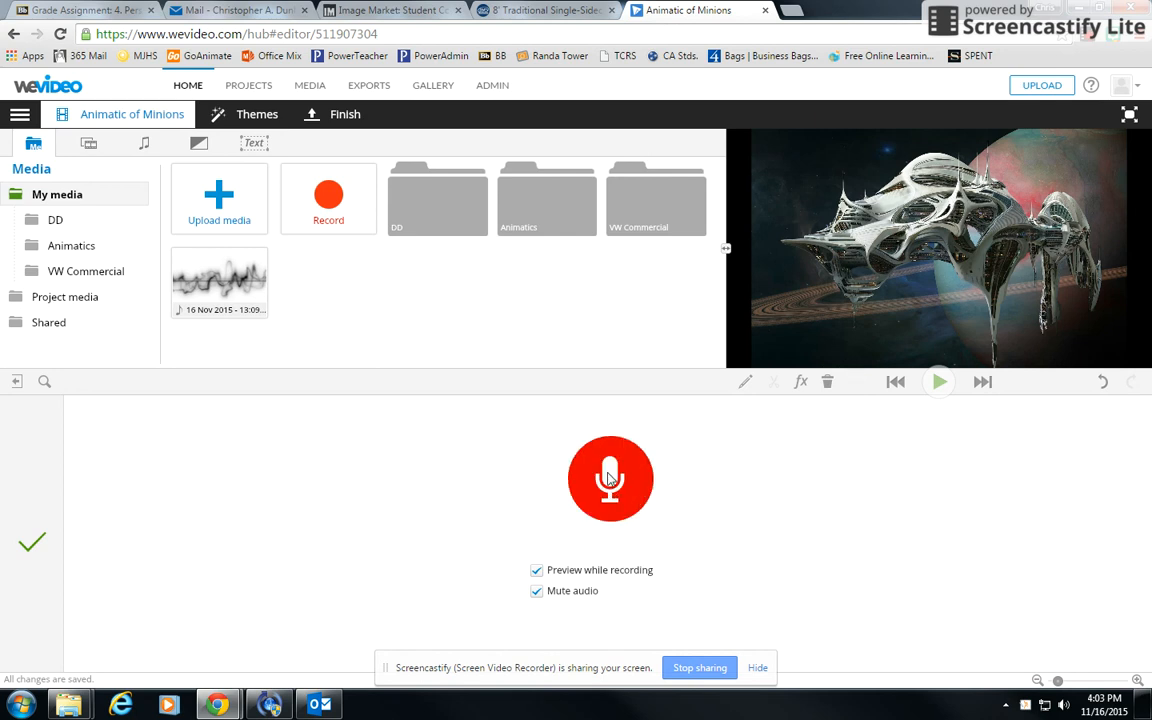
click(610, 479)
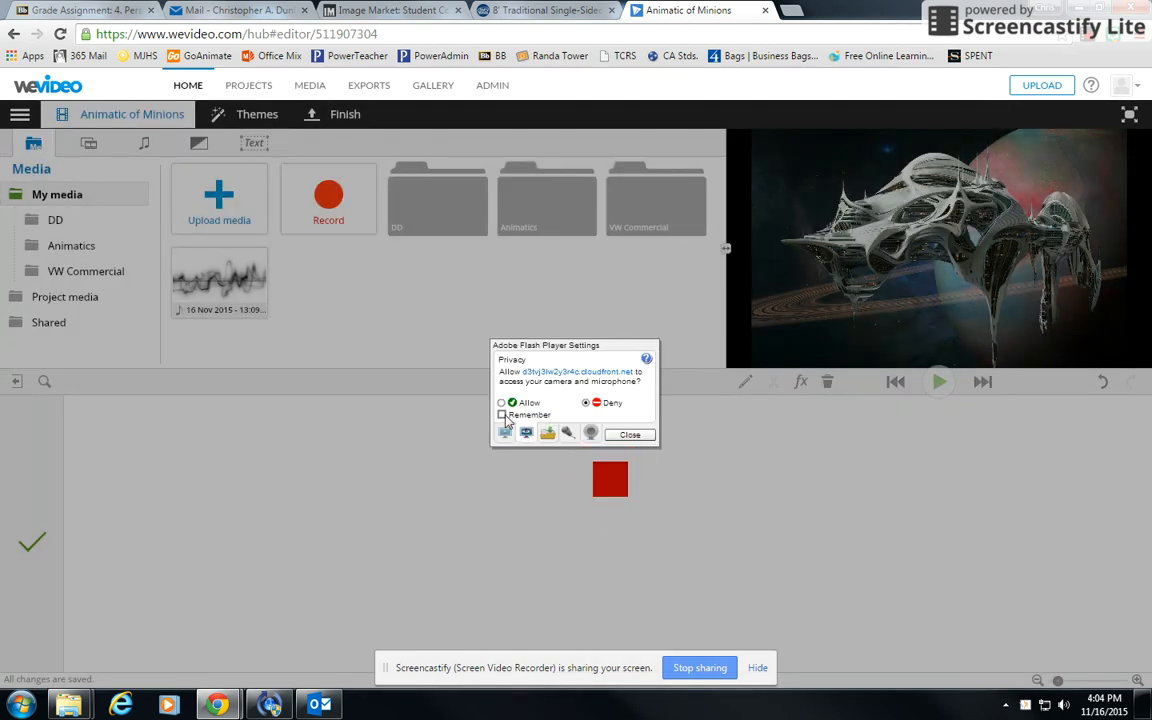
Step: Allow and remember Flash microphone access, then dismiss the browser access notice
click(501, 402)
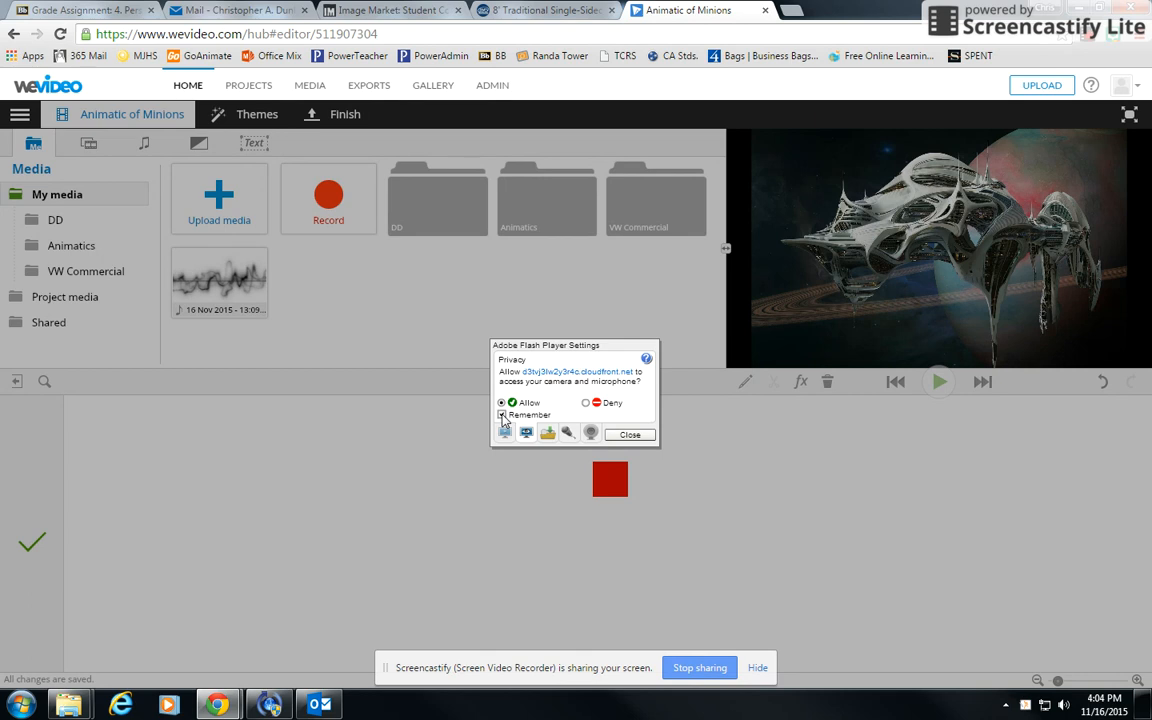
click(629, 434)
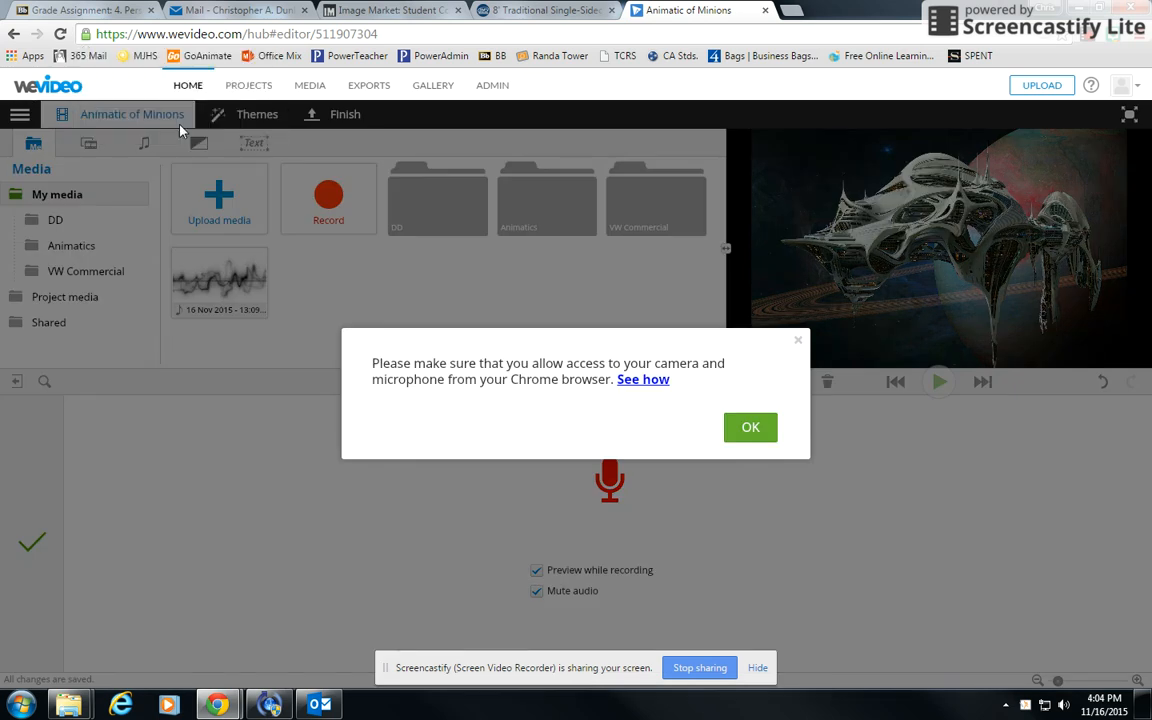
mouse_move(734, 429)
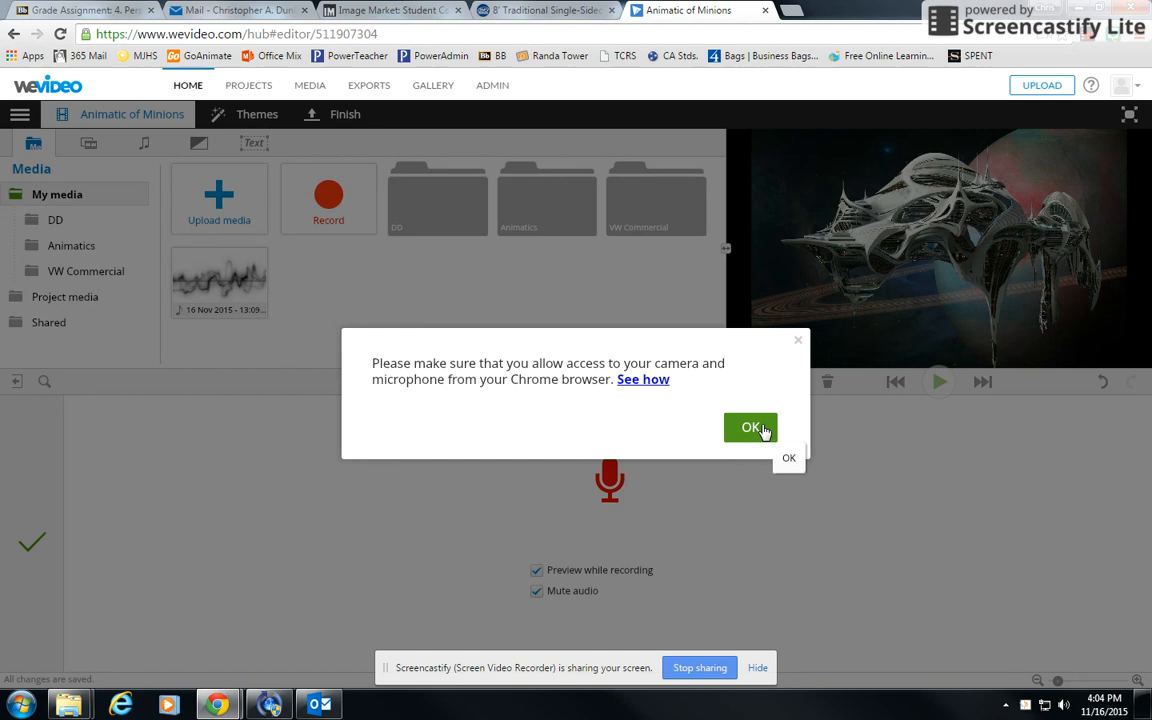
click(749, 428)
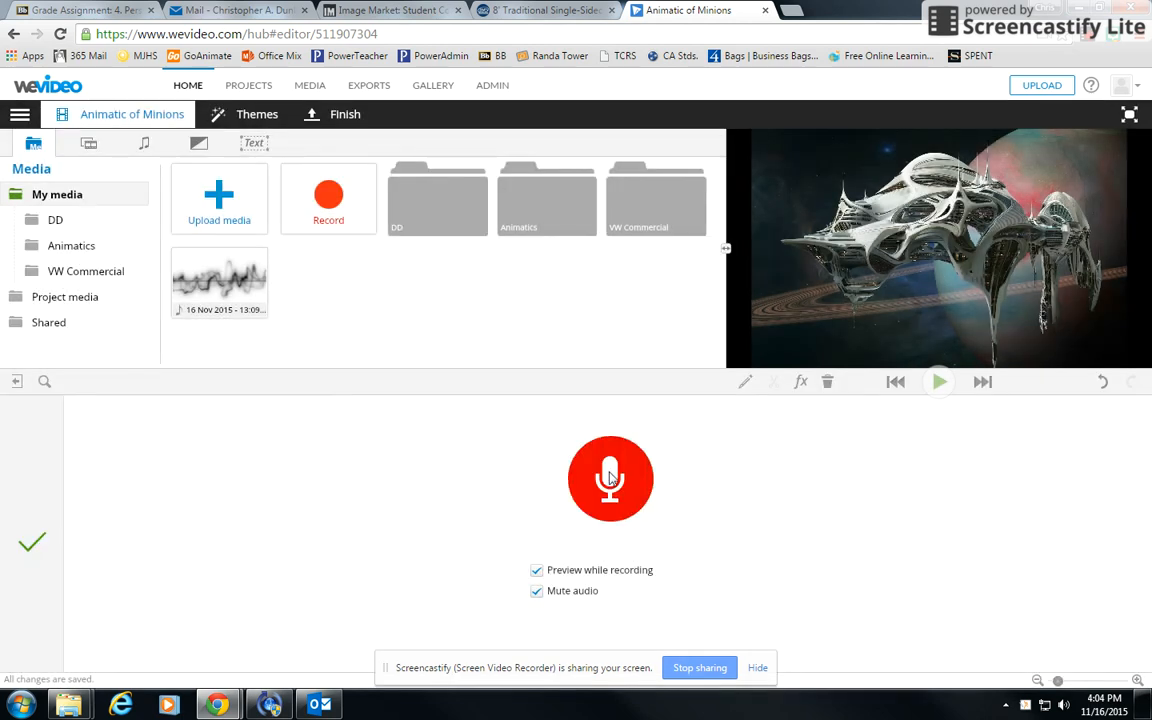
Step: Record a voiceover clip of about 7.8 seconds
click(610, 479)
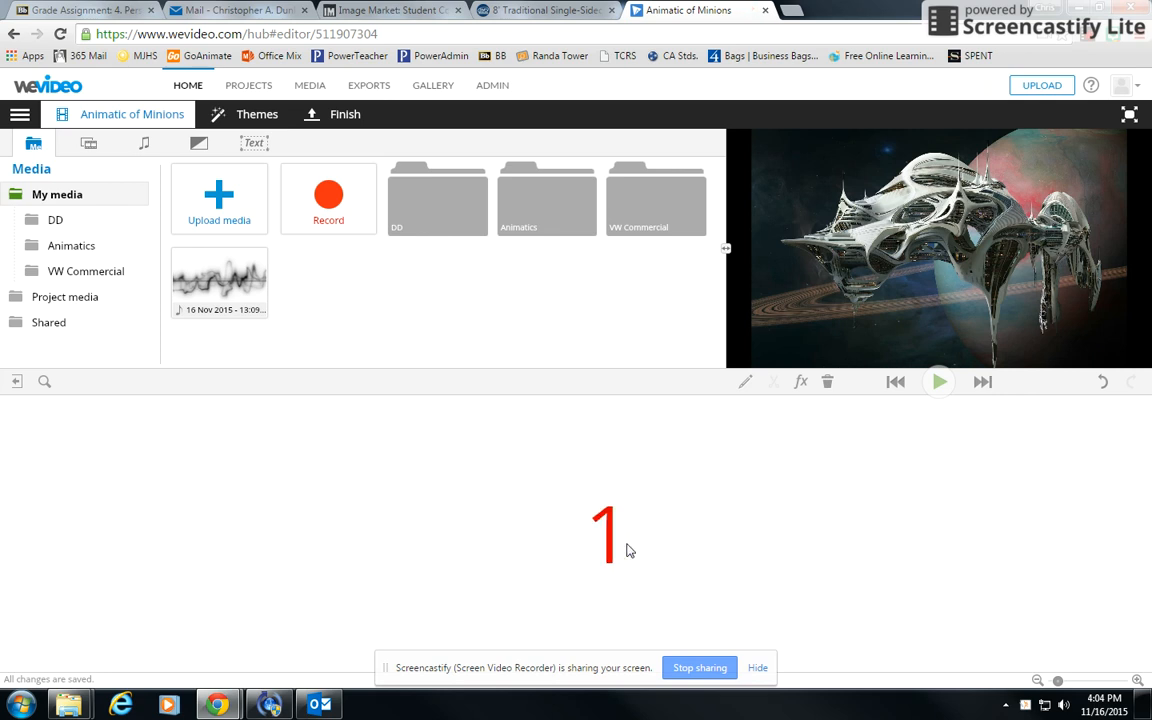
click(938, 382)
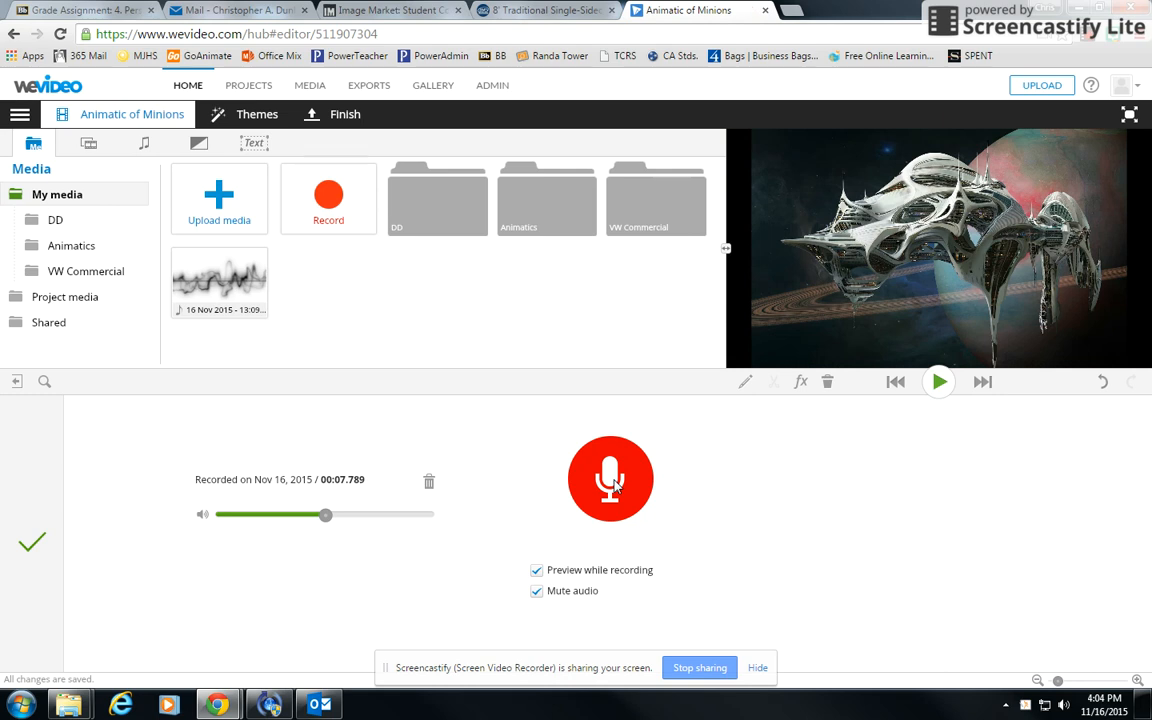
mouse_move(939, 382)
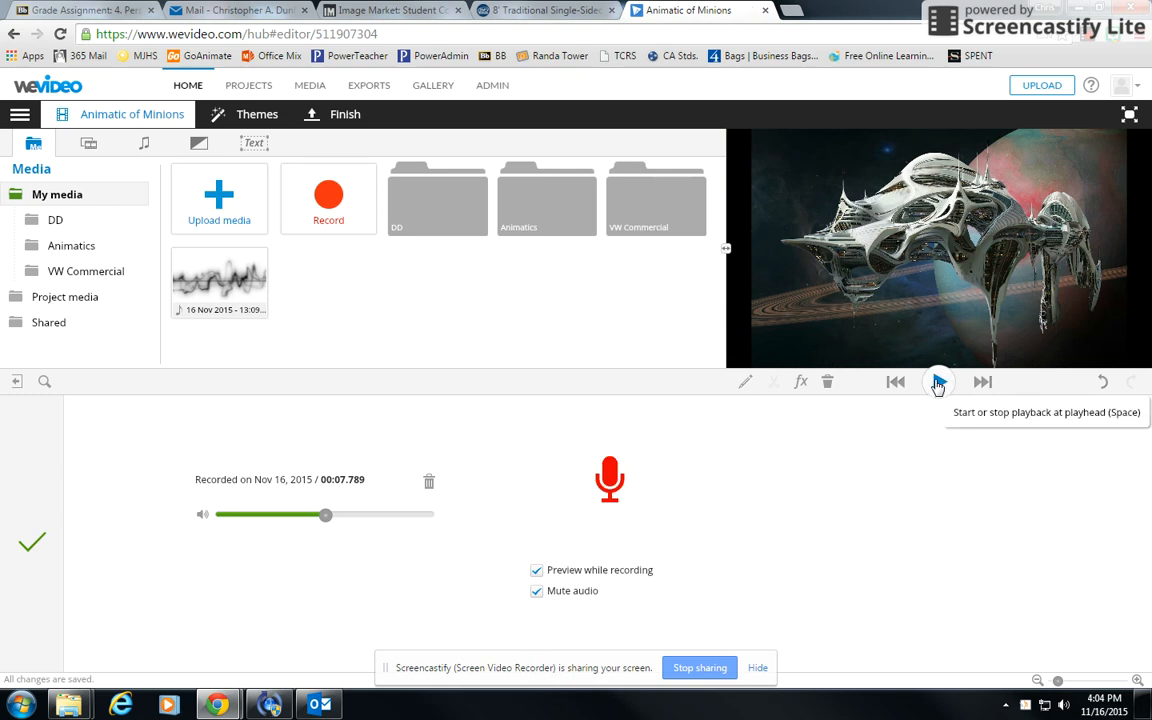
Step: Play the 7.8-second recording alongside the video, then stop playback
click(938, 382)
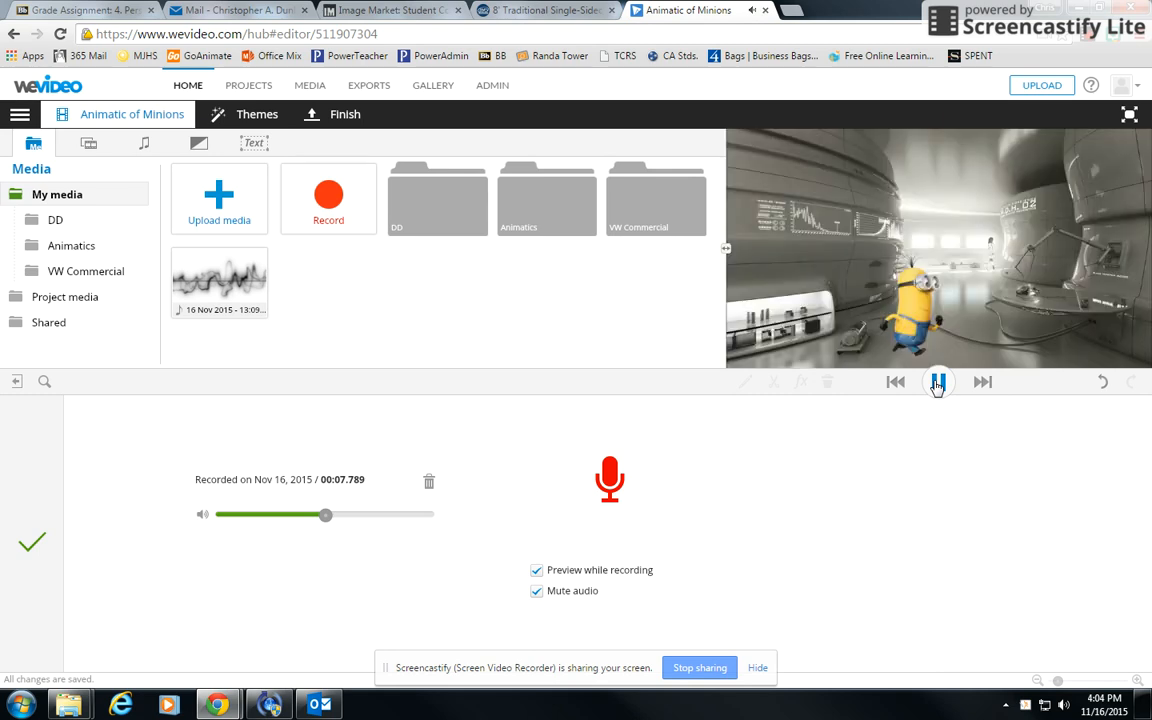
click(938, 382)
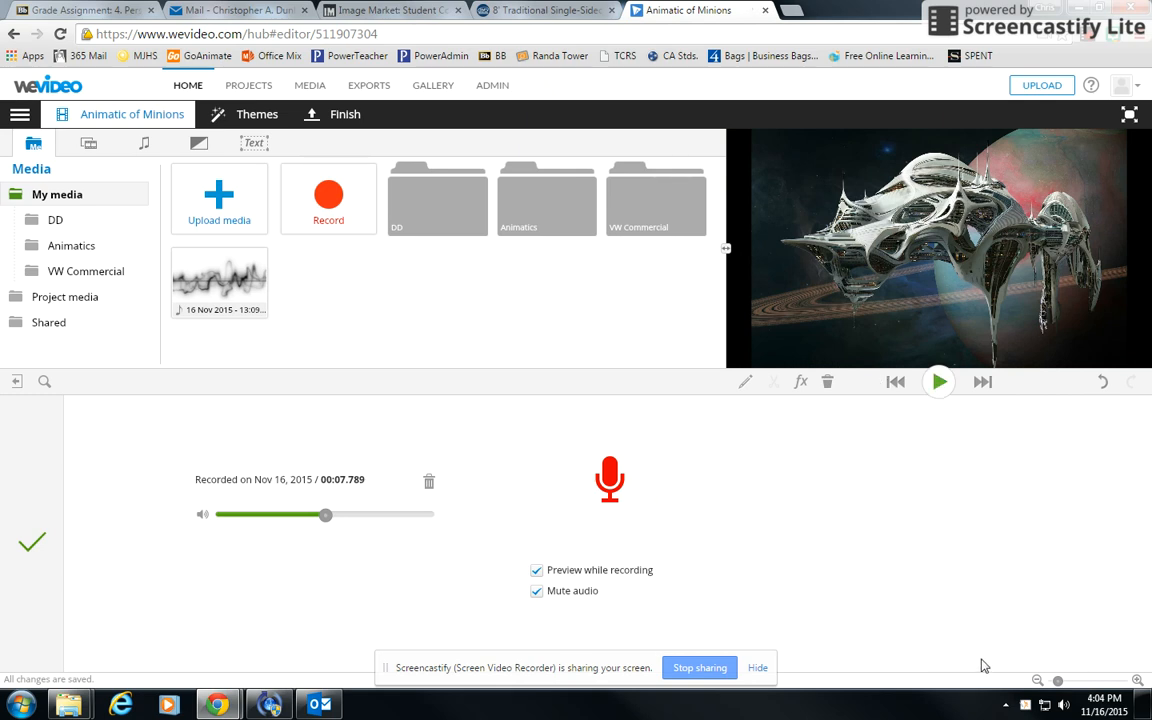
mouse_move(916, 579)
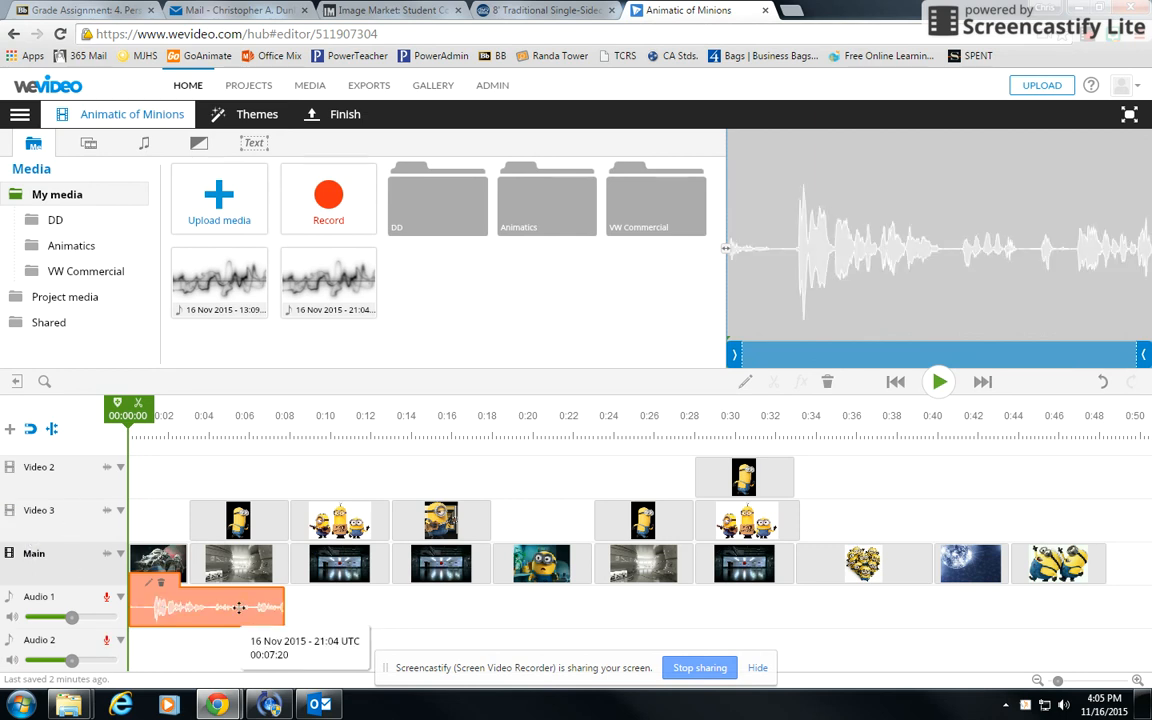
Step: Preview the voiceover on the timeline, pause near four seconds, and go to Finalize your video
click(938, 382)
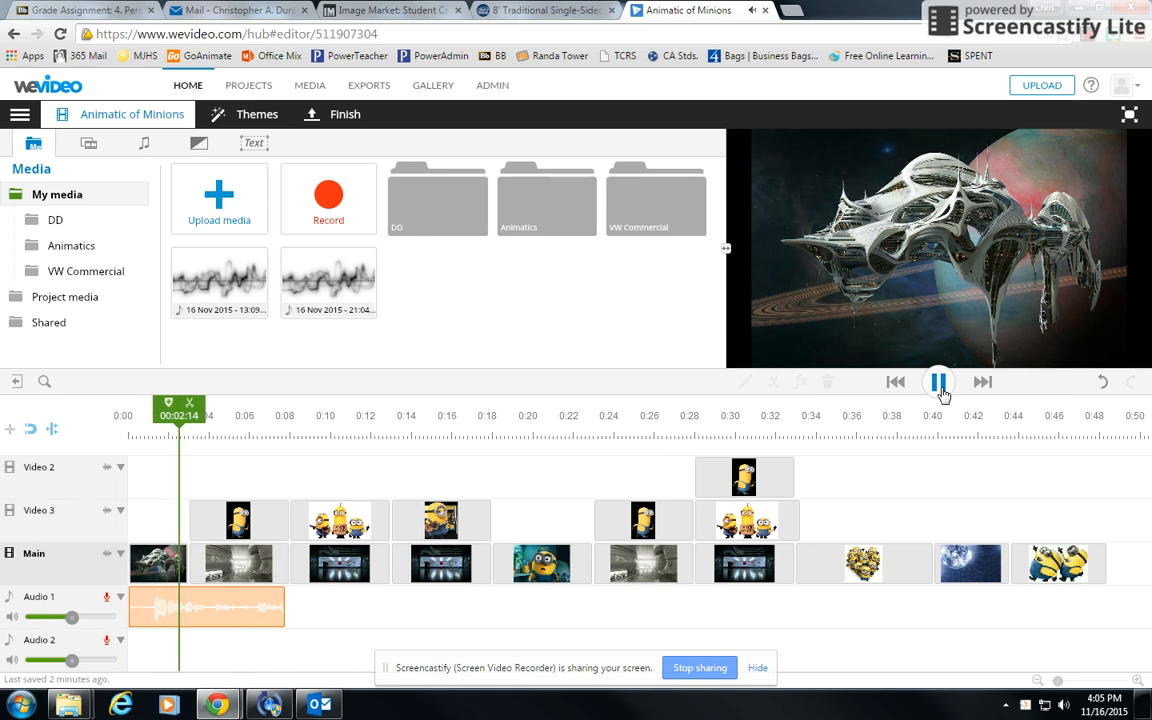
click(941, 382)
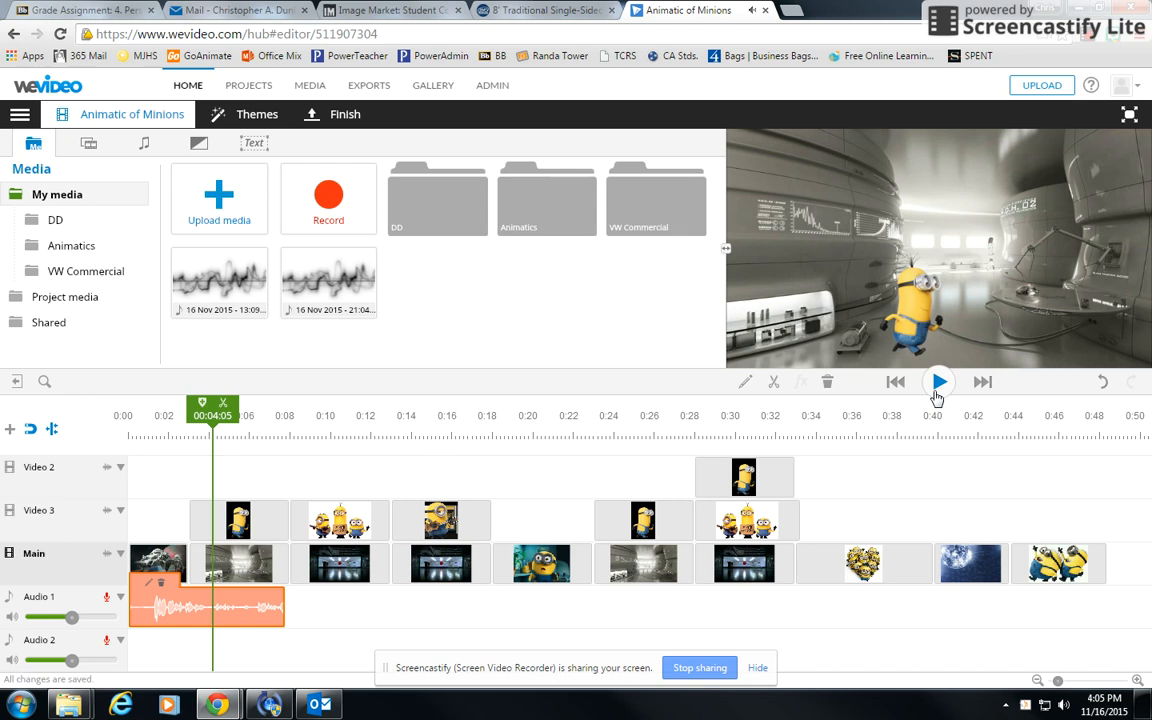
mouse_move(170, 648)
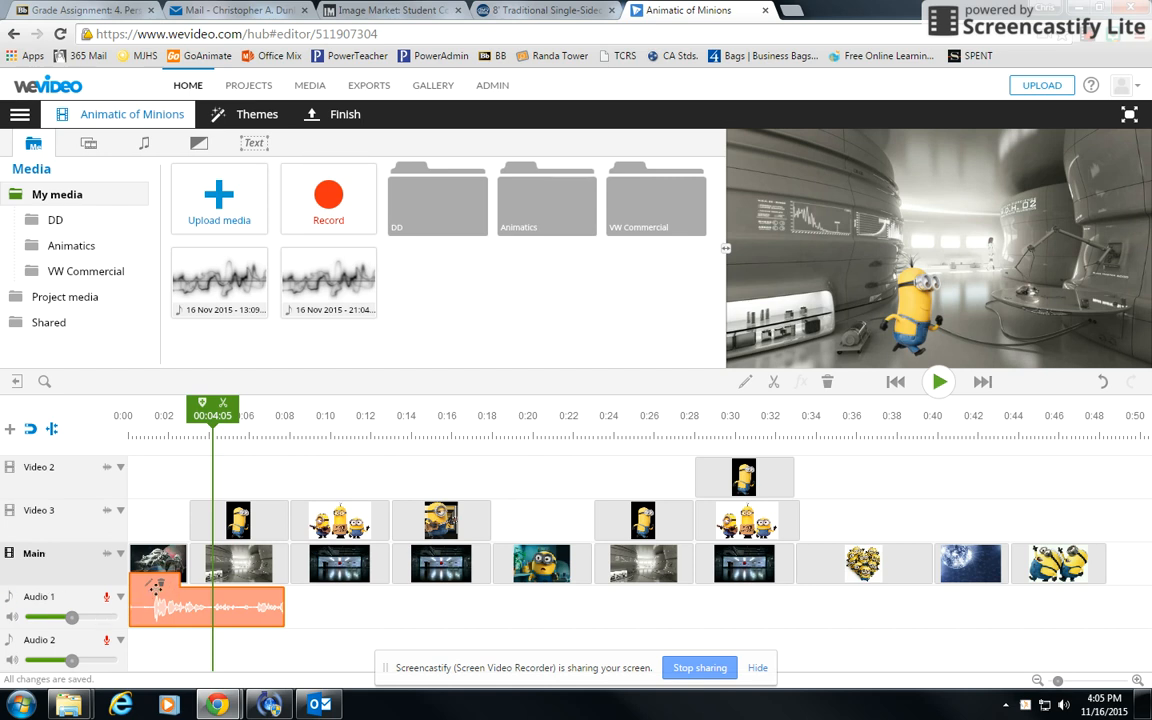
click(1058, 563)
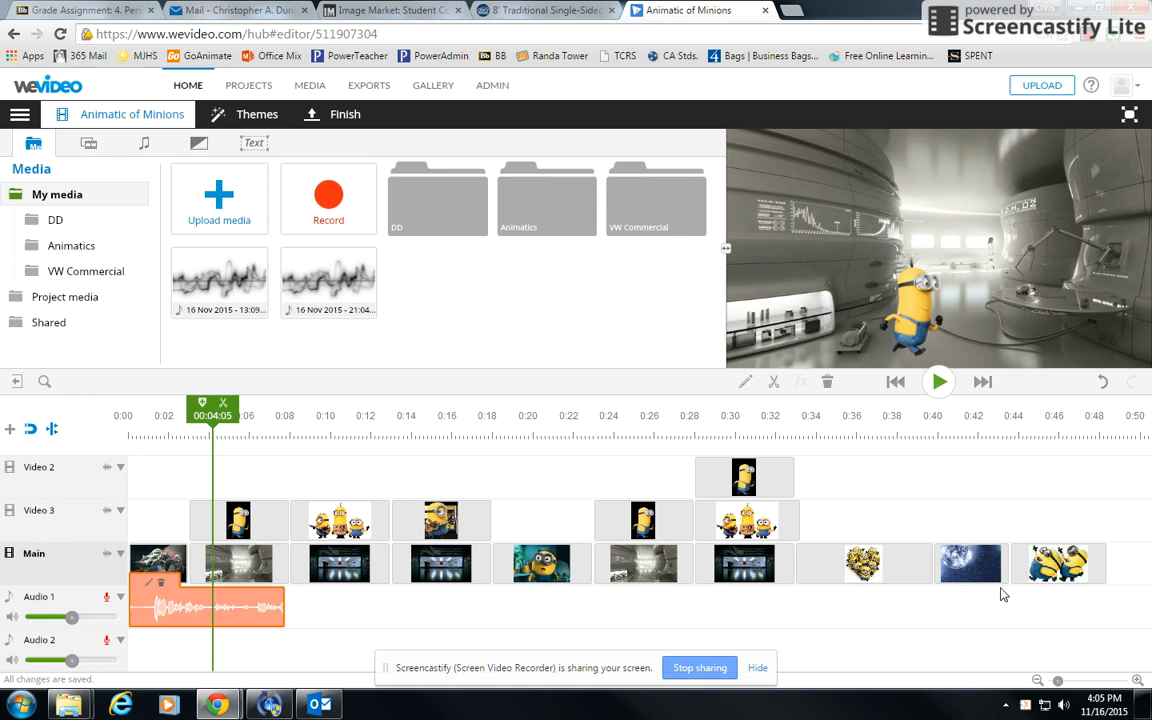
mouse_move(1014, 593)
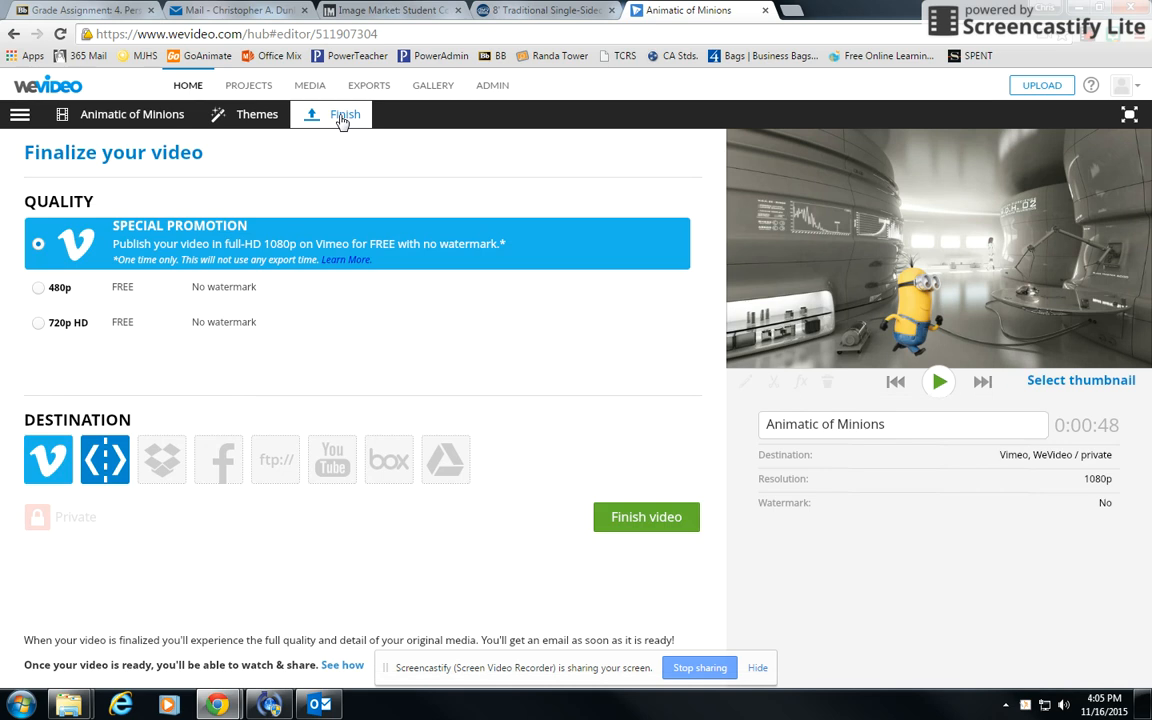
Step: Return from the finalize page to the Animatic of Minions timeline editor
click(35, 303)
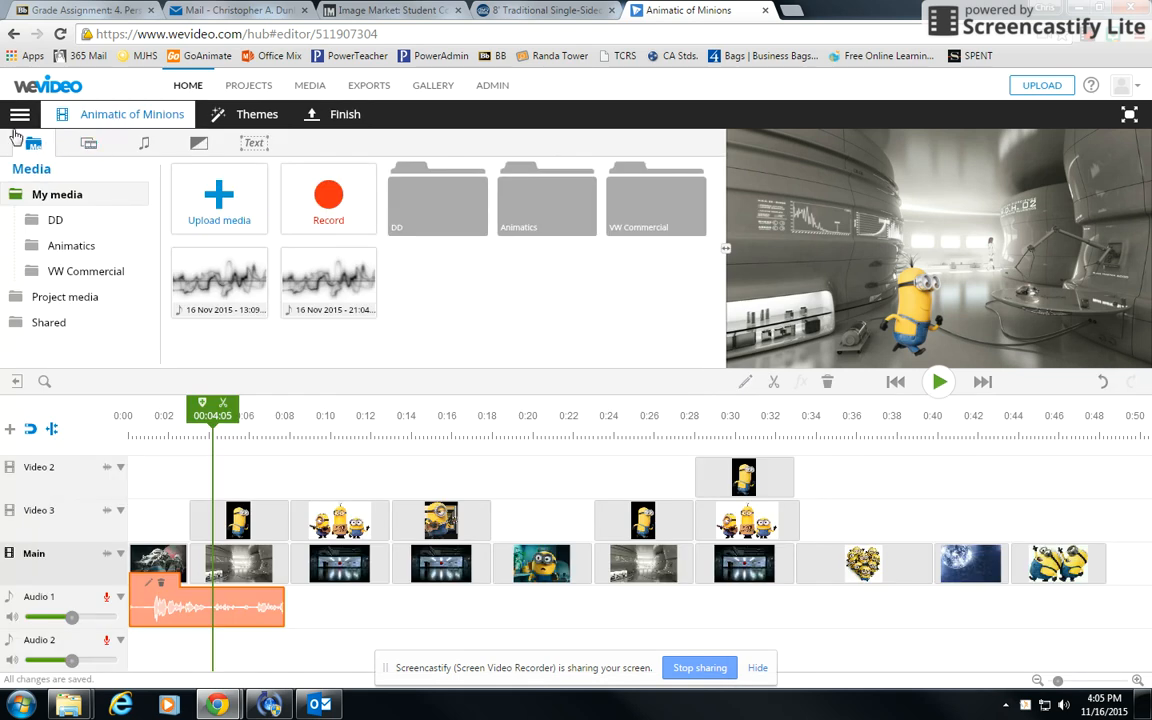
Step: Save the Animatic of Minions project from the menu and dismiss the Save completed dialog
click(34, 114)
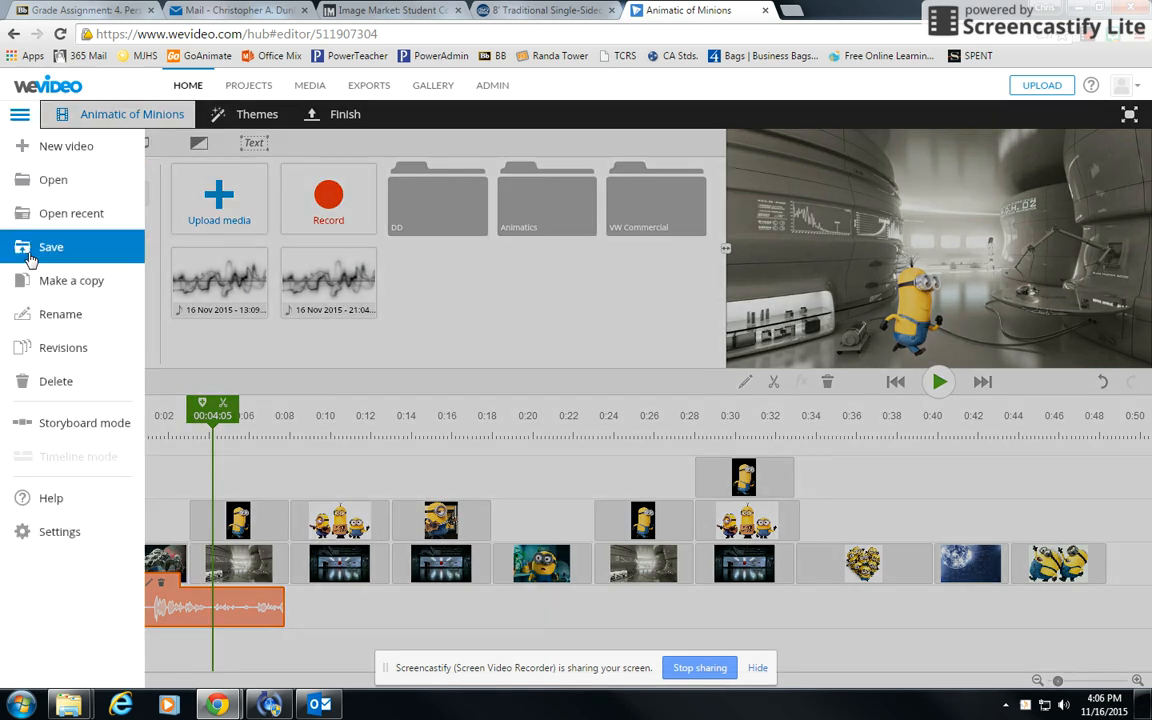
click(50, 247)
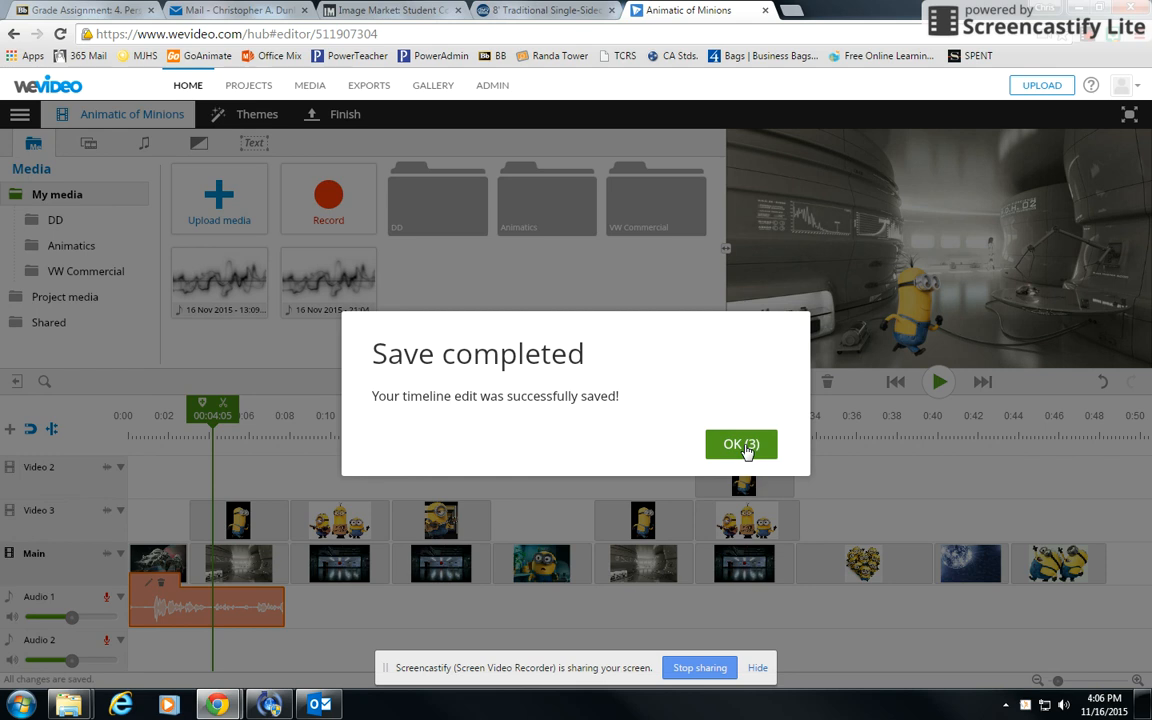
click(740, 443)
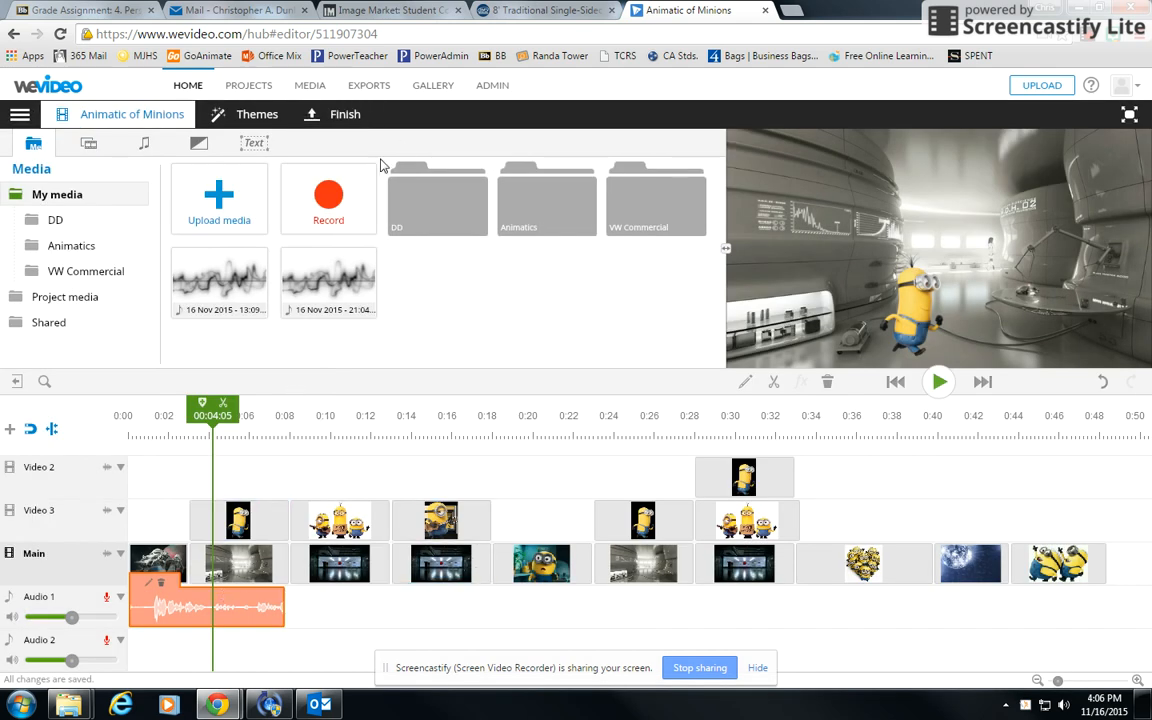
mouse_move(488, 356)
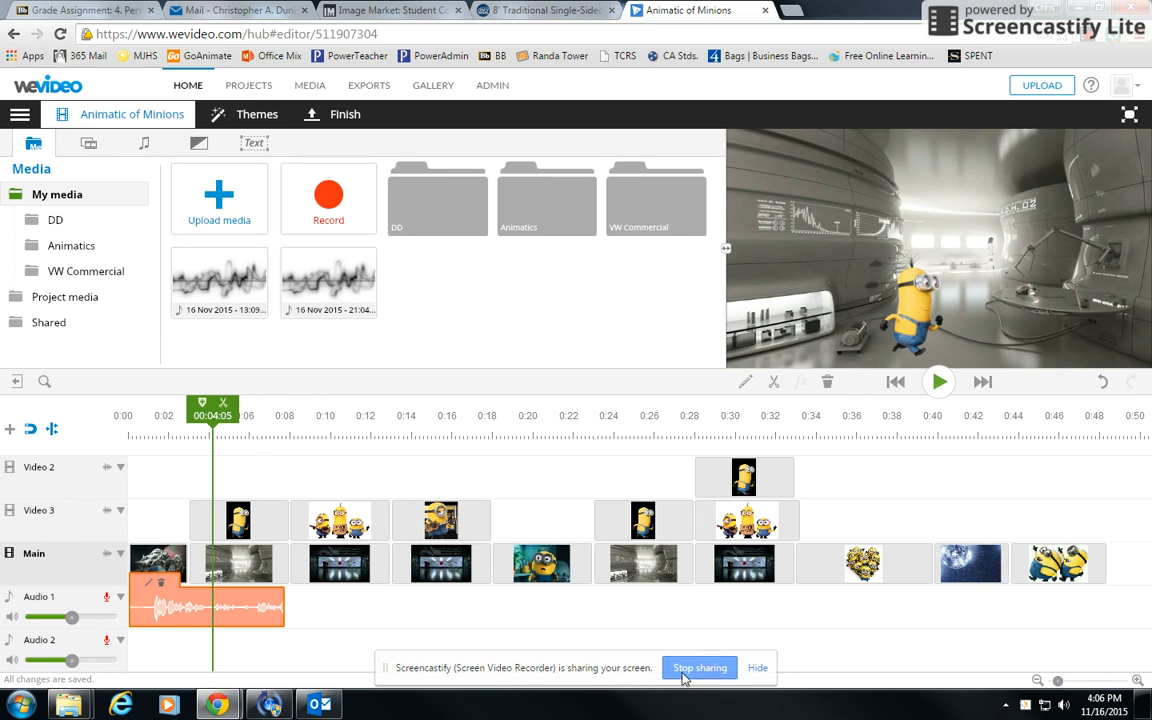
mouse_move(695, 668)
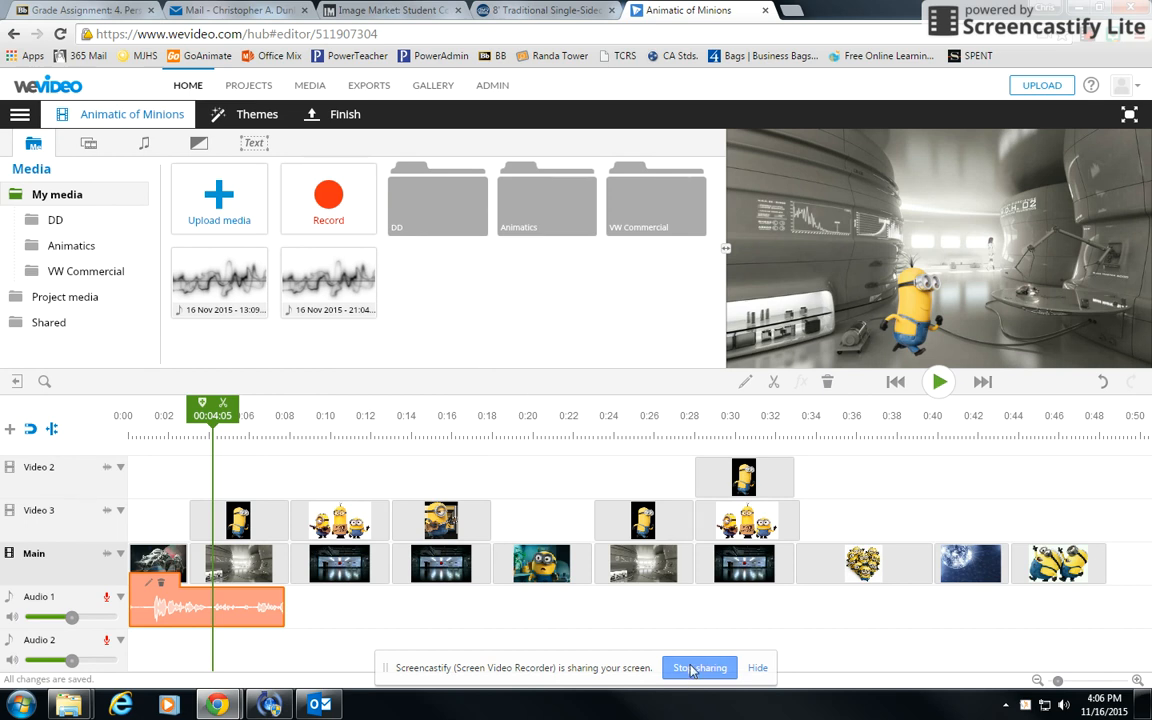